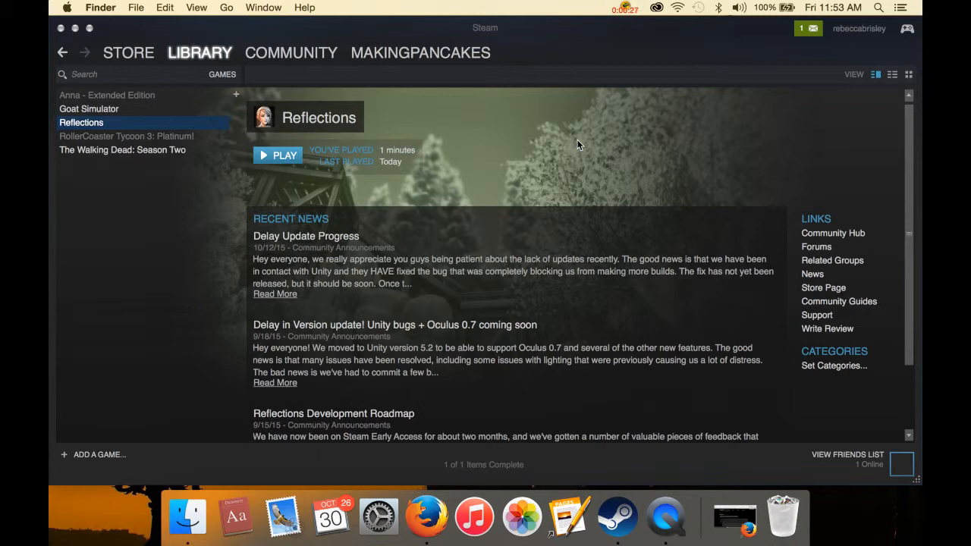
{"action": "mouse_move", "coordinate": [510, 161]}
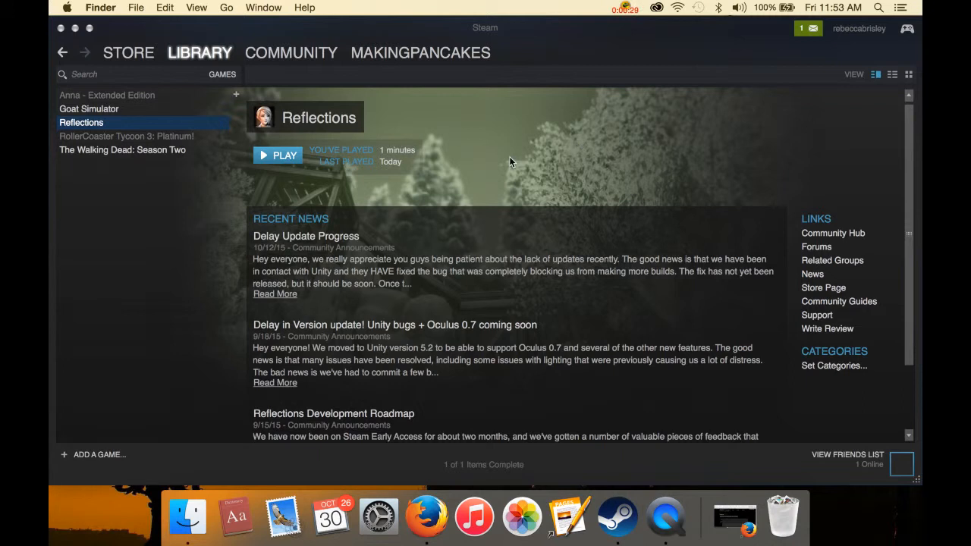
{"action": "mouse_move", "coordinate": [540, 210]}
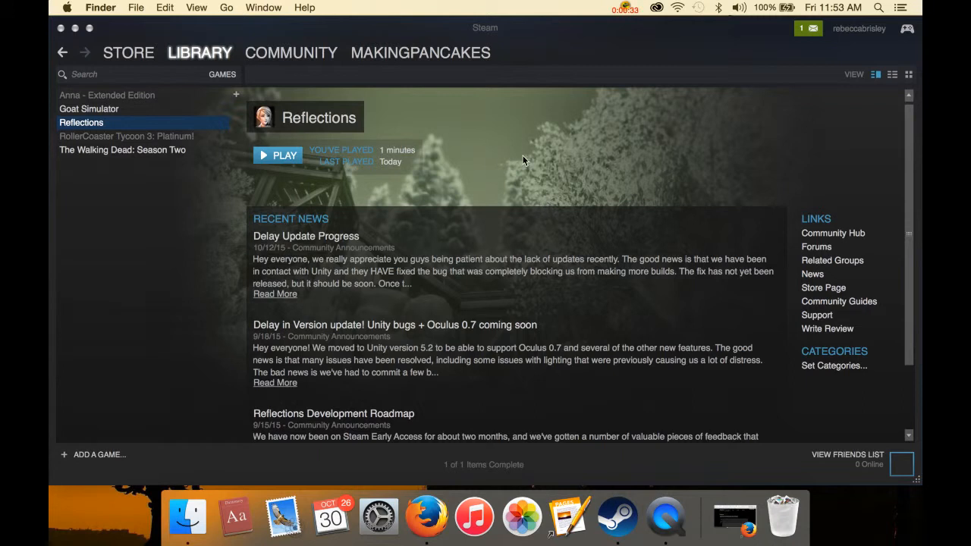
{"action": "mouse_move", "coordinate": [280, 160]}
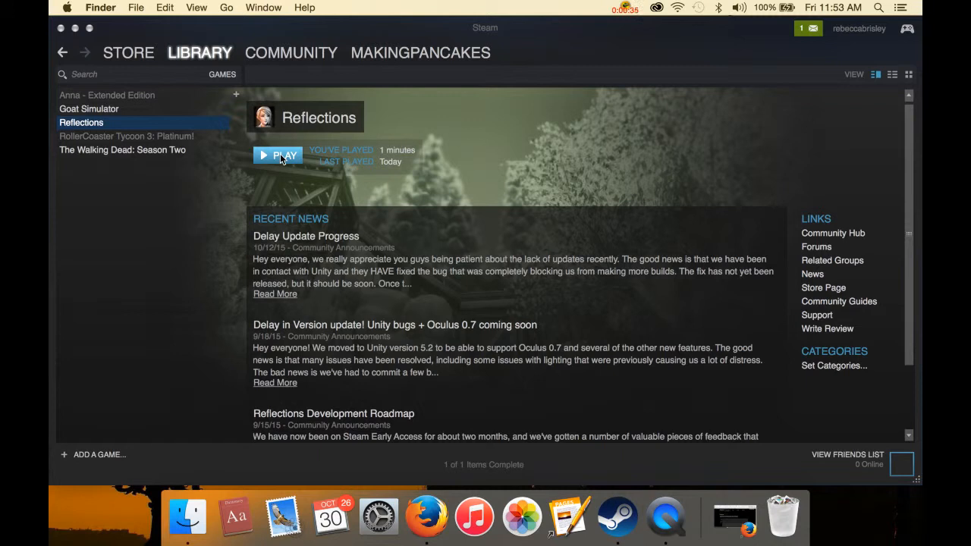
Launch Reflections from its Steam library page and wait for the title menu
{"action": "left_click", "coordinate": [278, 154]}
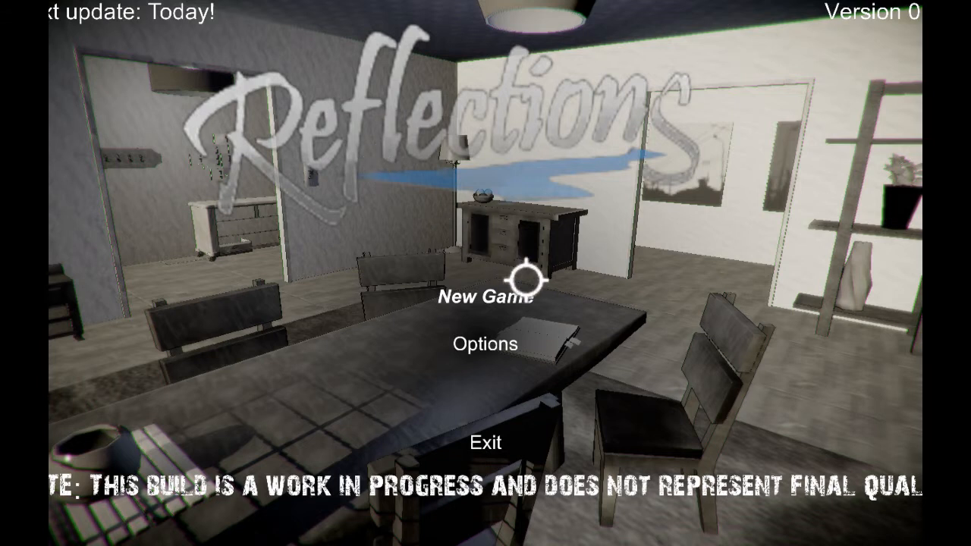
{"action": "mouse_move", "coordinate": [504, 295]}
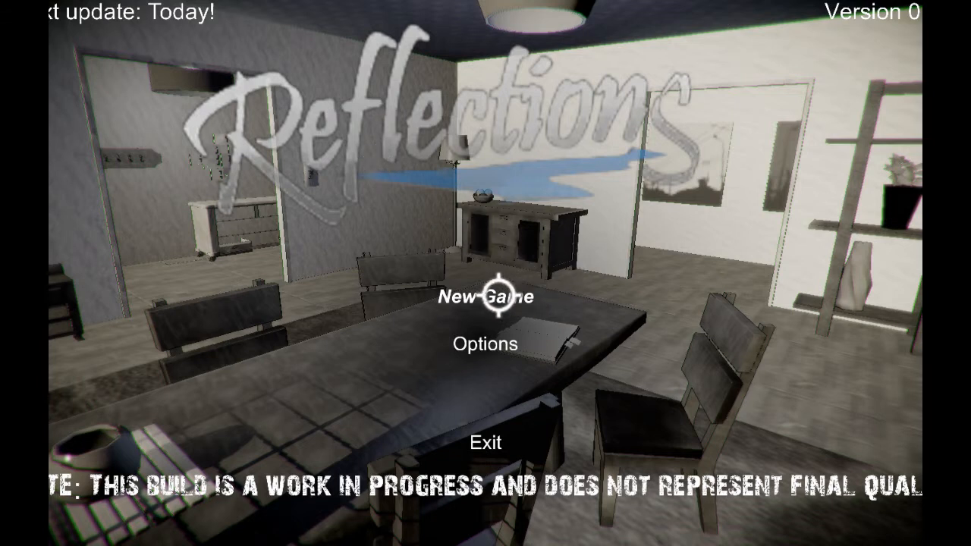
Start a new game from the title menu, reaching the high-school-crush question
{"action": "left_click", "coordinate": [485, 296]}
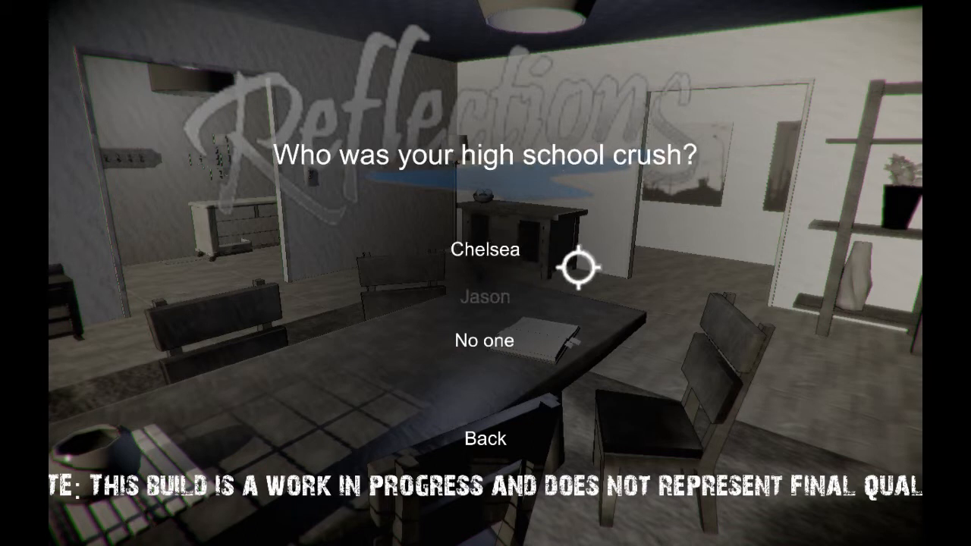
{"action": "mouse_move", "coordinate": [516, 254]}
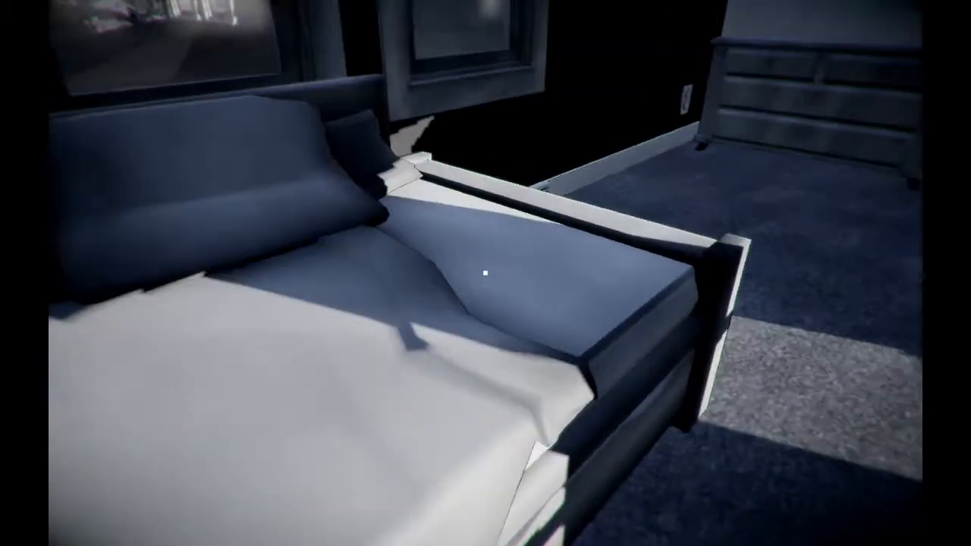
{"action": "mouse_move", "coordinate": [486, 273]}
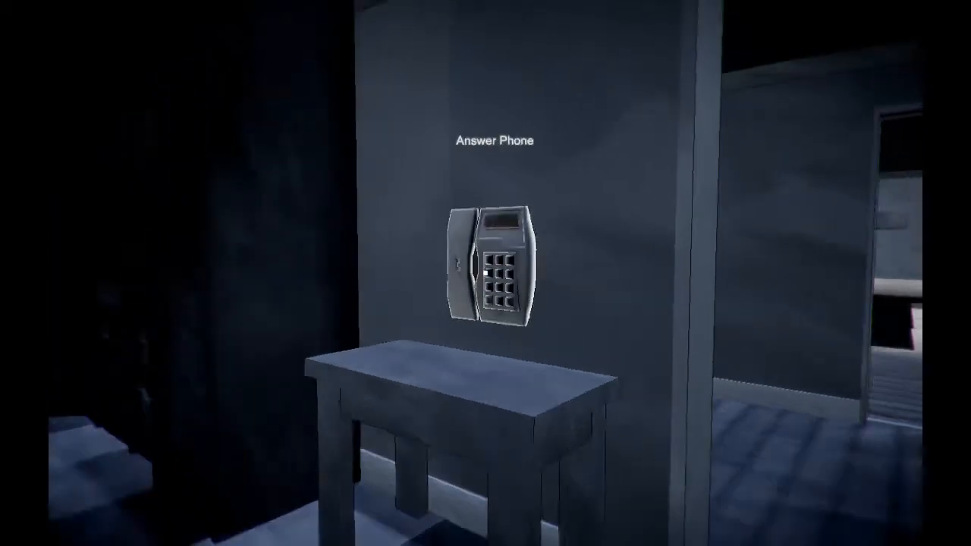
Answer the ringing wall phone and enter 5 to hear the parents' leaving-early message
{"action": "left_click", "coordinate": [501, 266]}
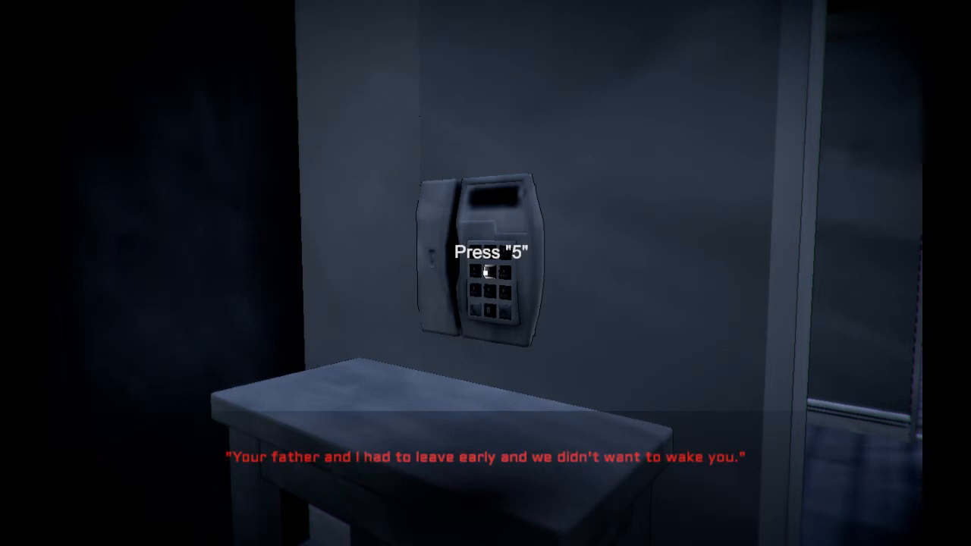
{"action": "key", "text": "5"}
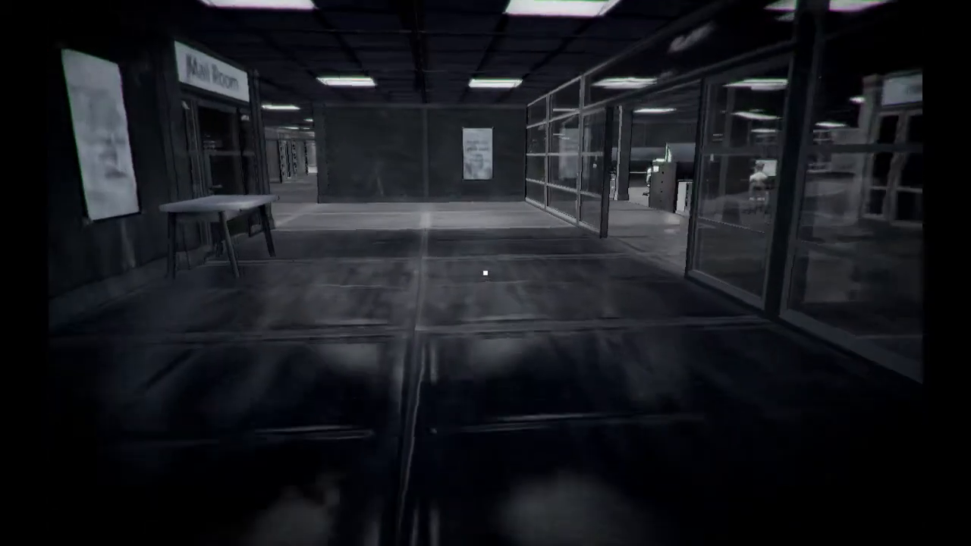
{"action": "mouse_move", "coordinate": [485, 274]}
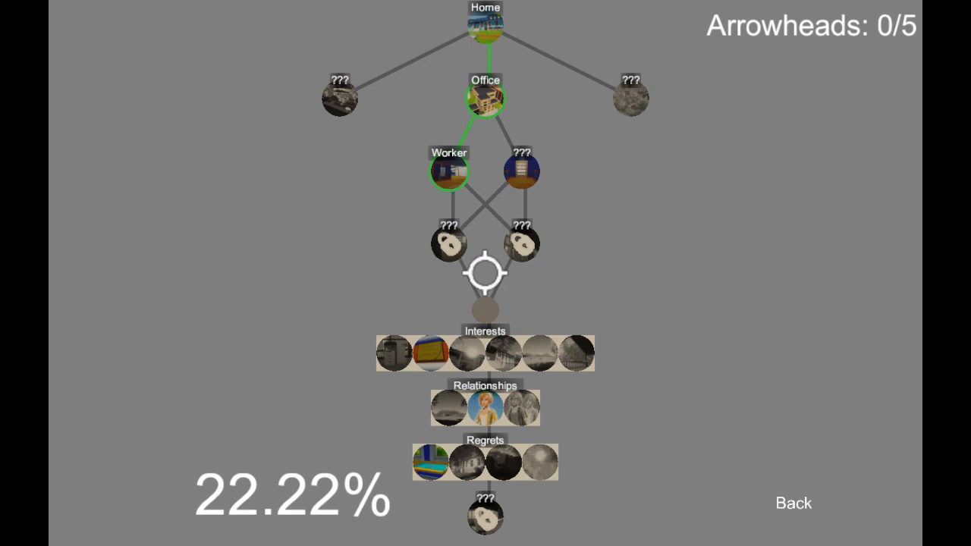
{"action": "mouse_move", "coordinate": [608, 309]}
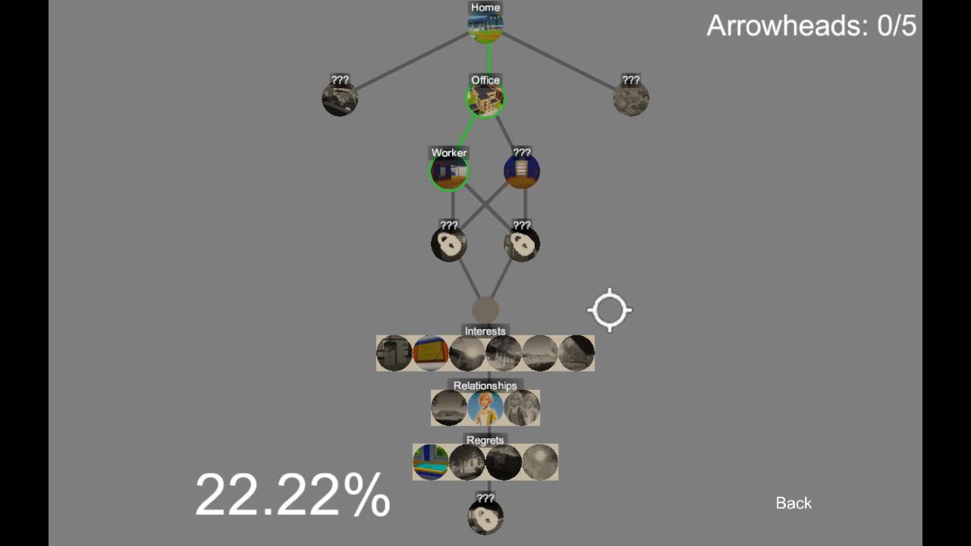